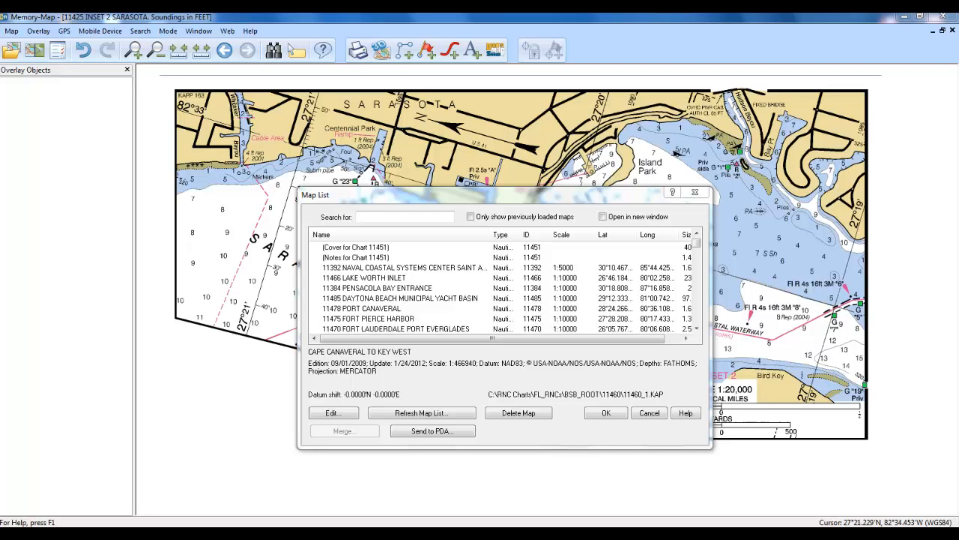
pyautogui.moveTo(632, 43)
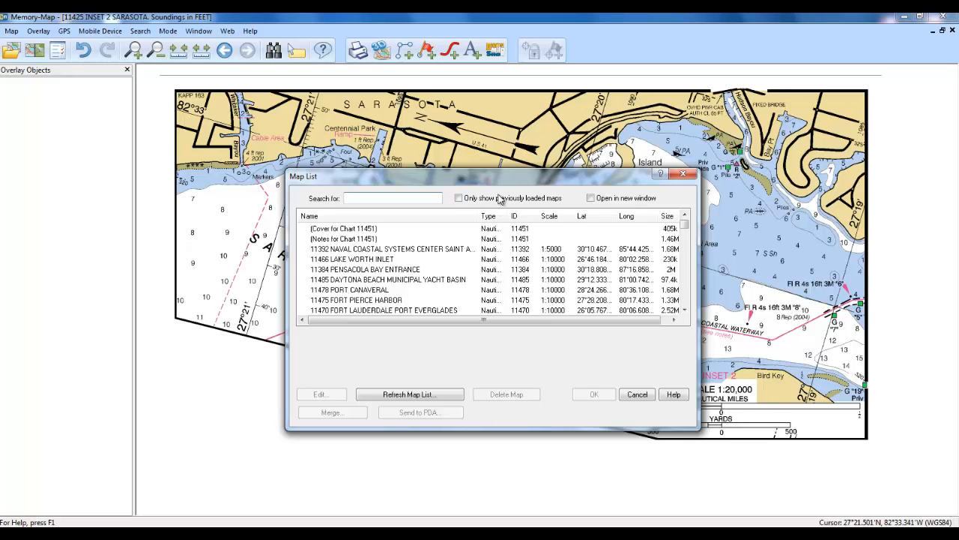
pyautogui.moveTo(532, 253)
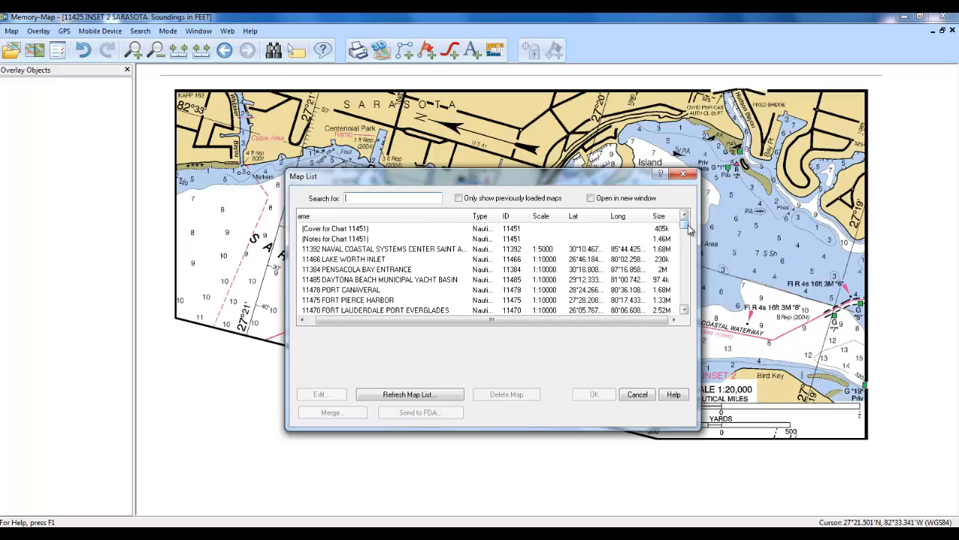
pyautogui.moveTo(527, 316)
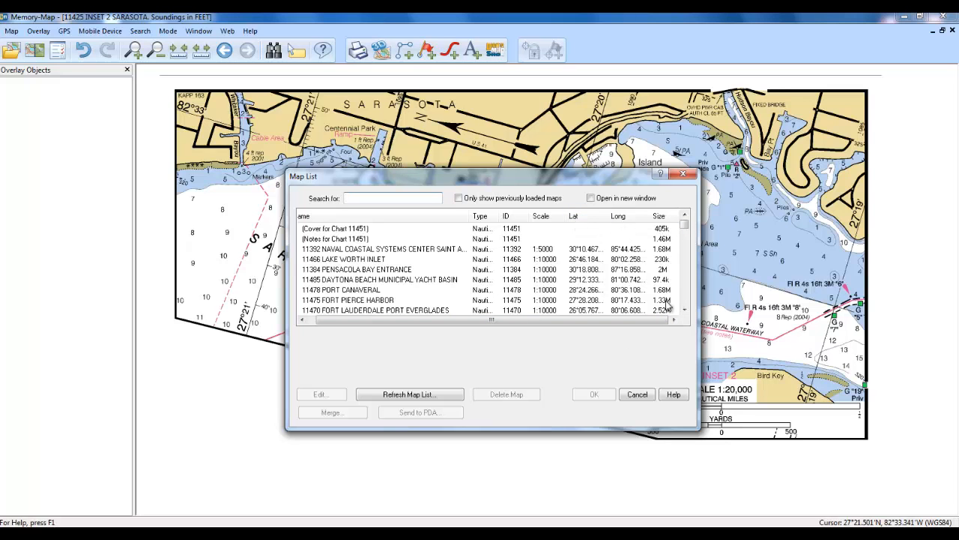
# Scroll the Map List so 11478 PORT CANAVERAL leads the 1:10000 harbour charts.
pyautogui.click(684, 311)
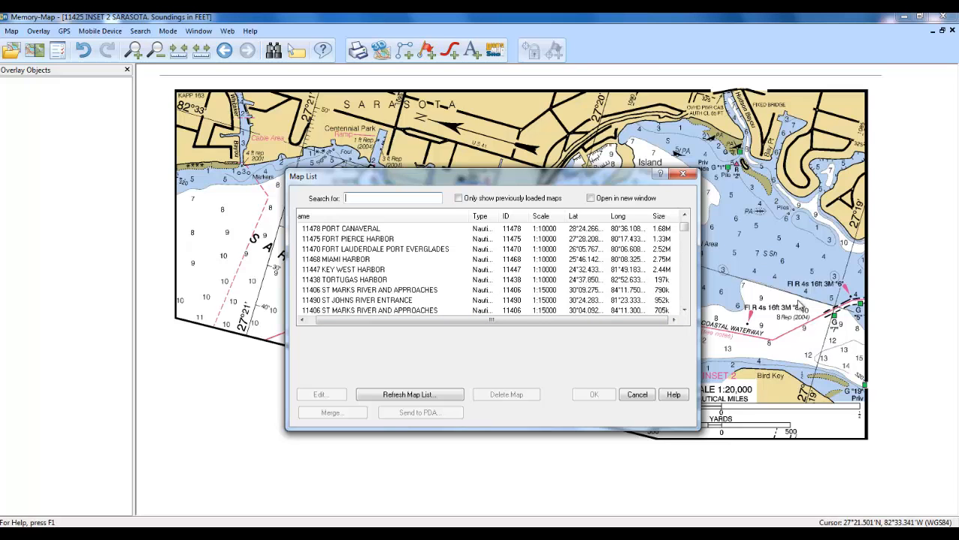
pyautogui.moveTo(607, 308)
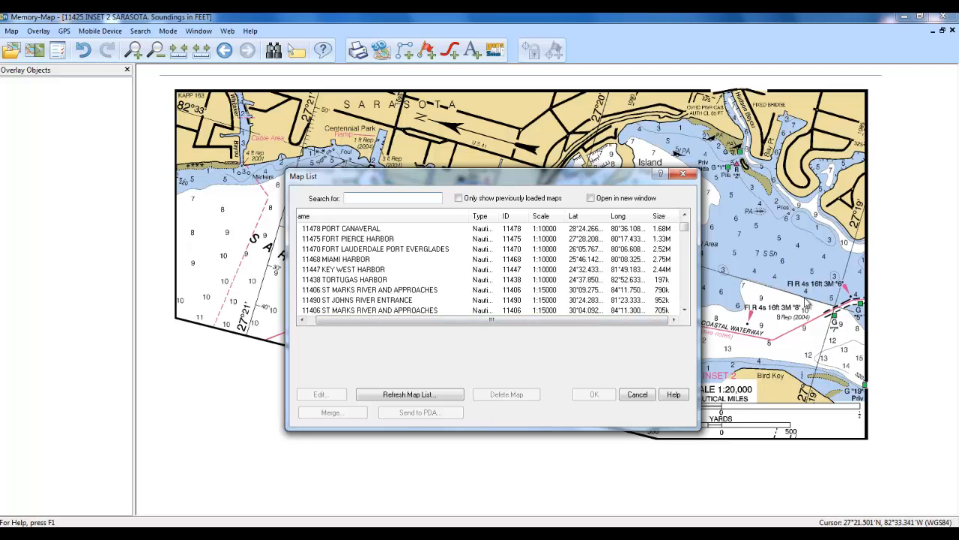
pyautogui.moveTo(635, 190)
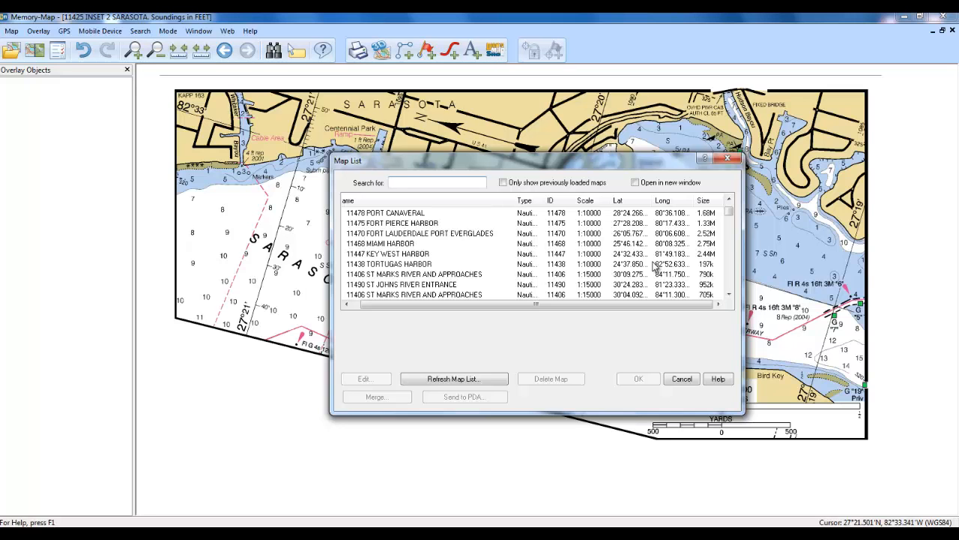
pyautogui.moveTo(597, 253)
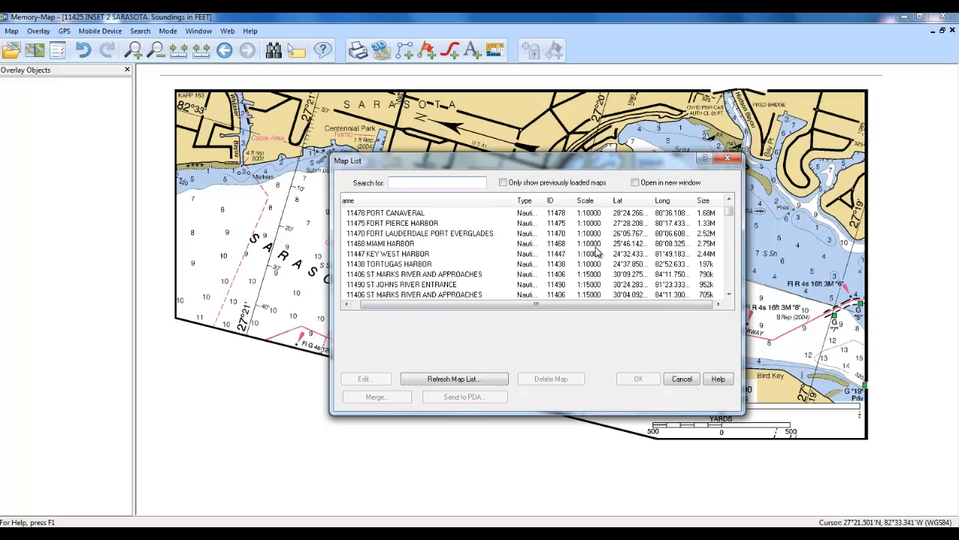
pyautogui.moveTo(579, 257)
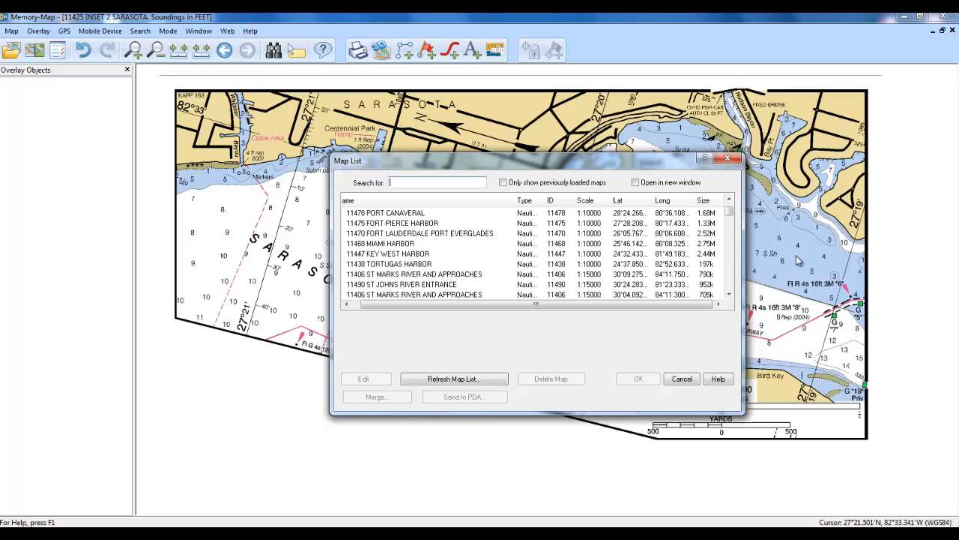
pyautogui.moveTo(784, 276)
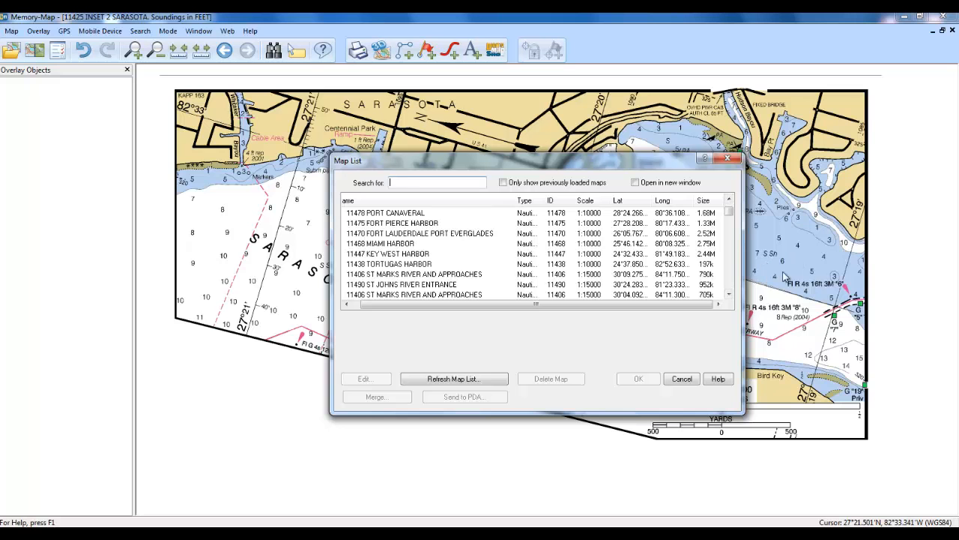
pyautogui.moveTo(785, 254)
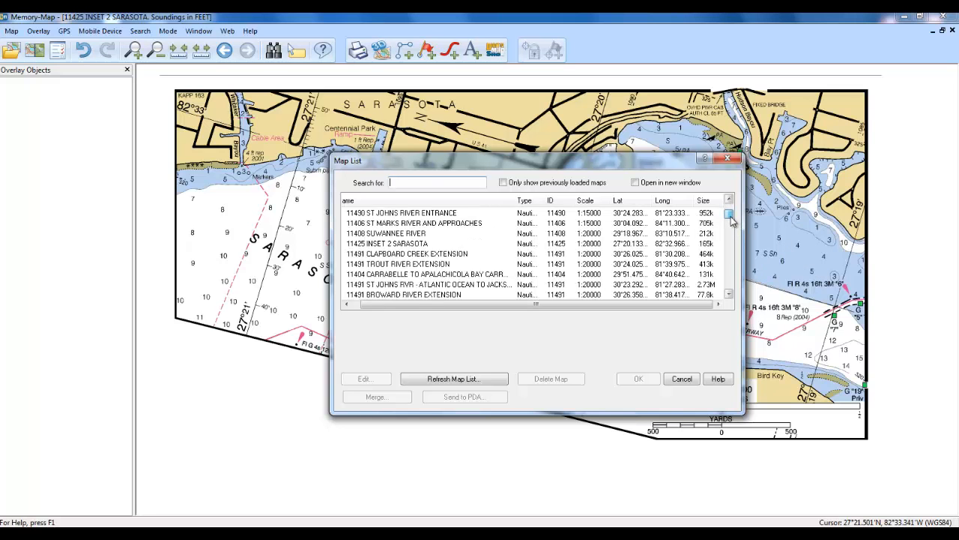
# Scroll the Map List down through the 1:20000-1:40000 charts to the 1:50000 and 1:80000 ones.
pyautogui.scroll(-3)
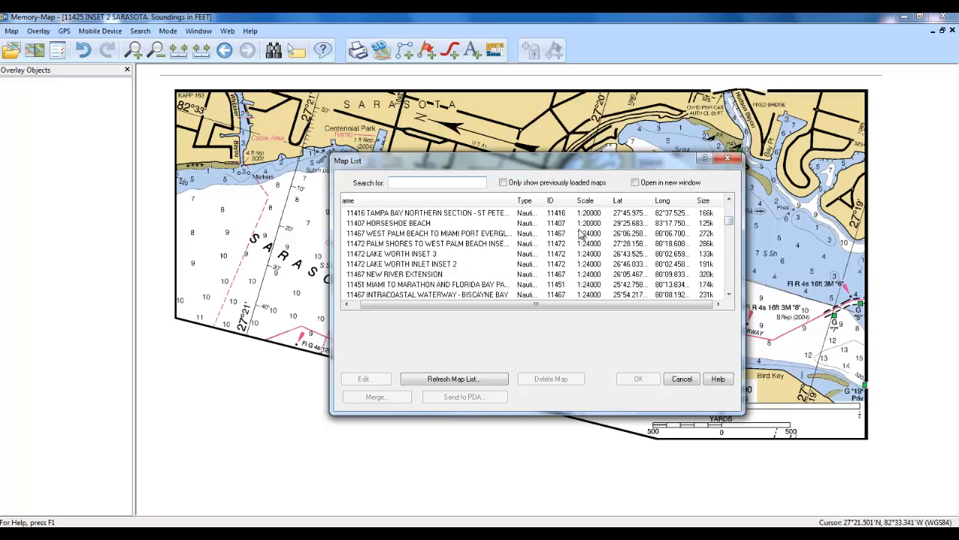
pyautogui.moveTo(613, 280)
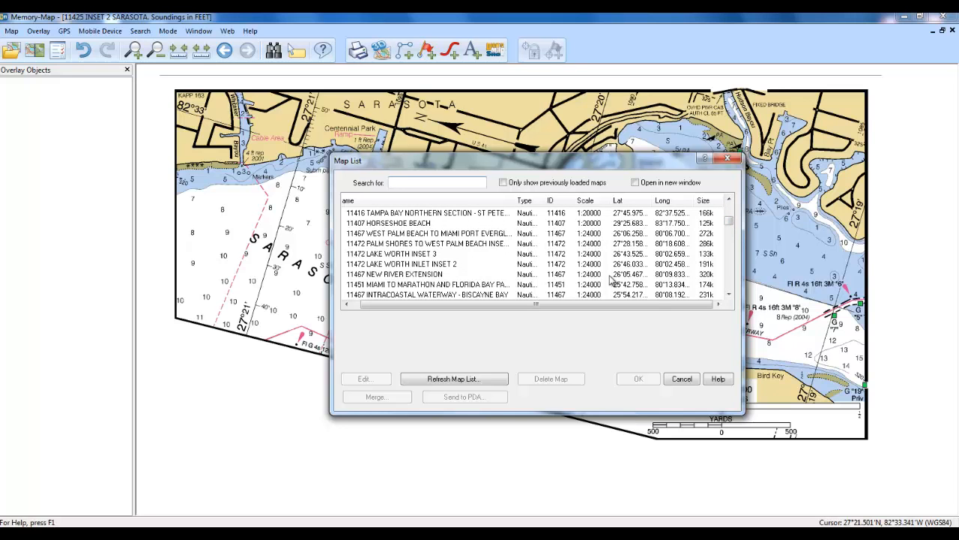
pyautogui.click(728, 294)
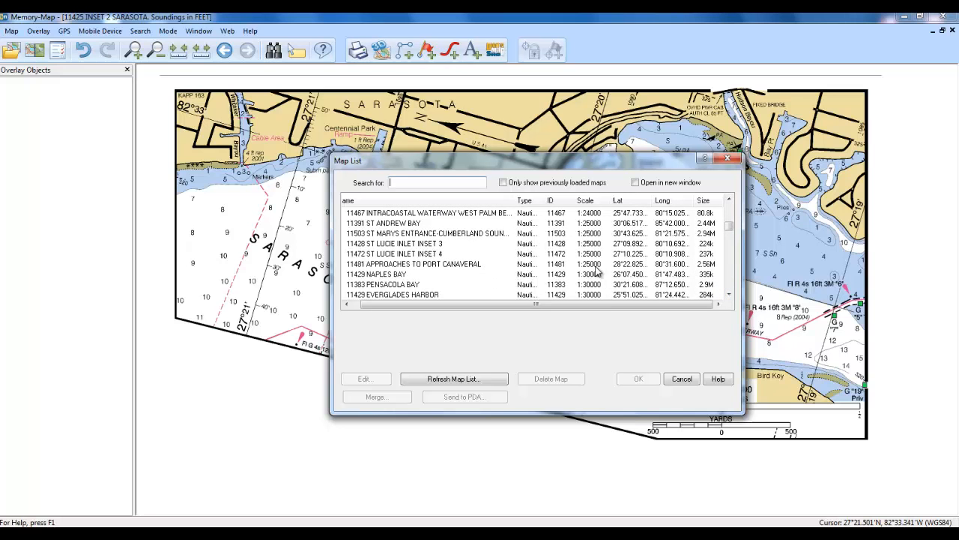
pyautogui.click(729, 295)
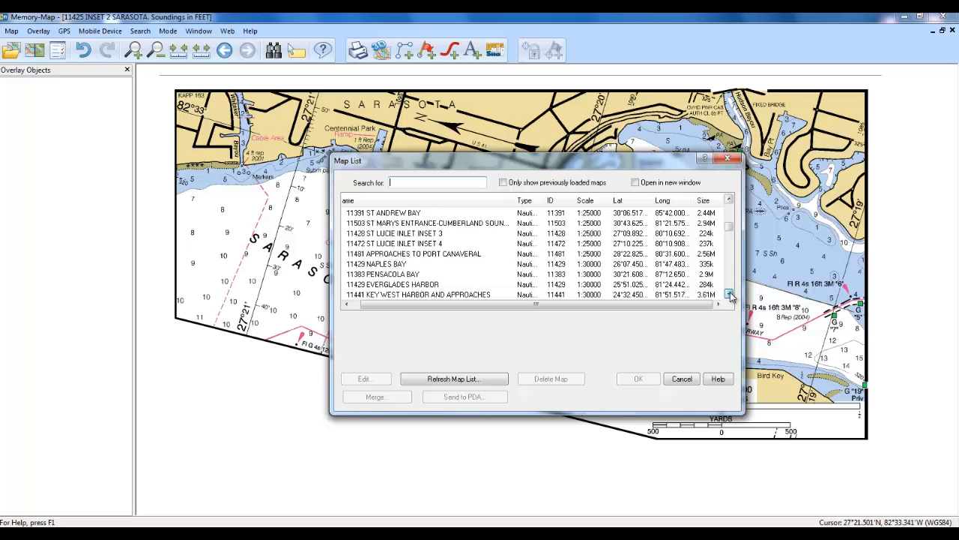
pyautogui.click(730, 294)
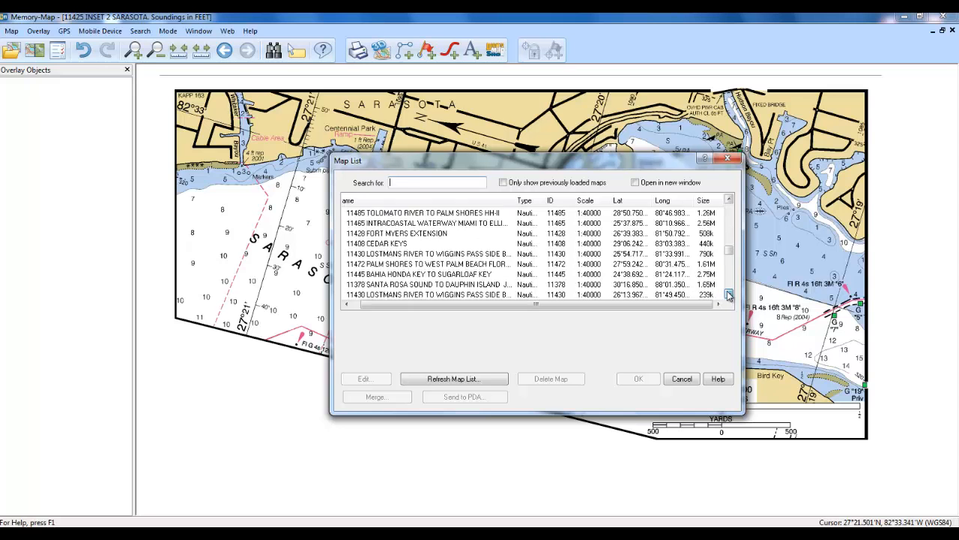
pyautogui.click(728, 294)
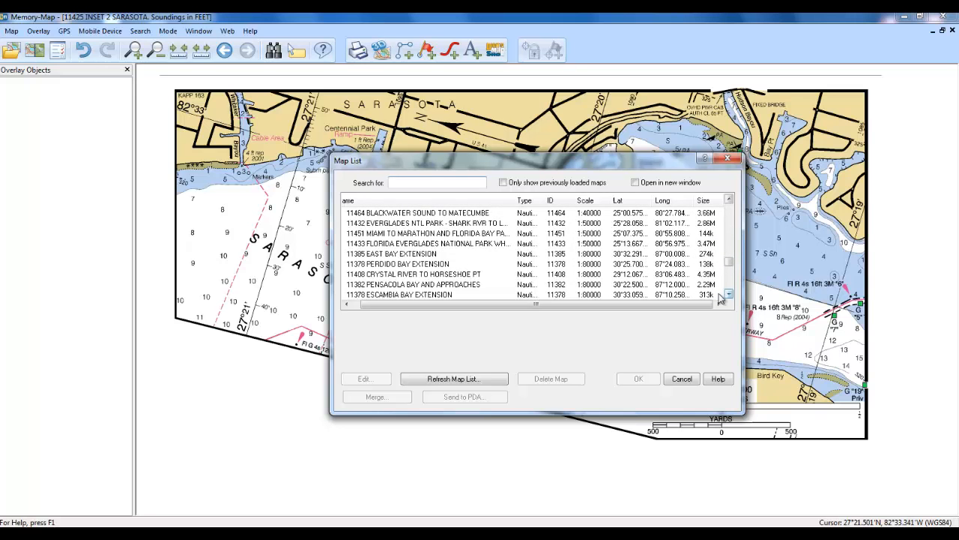
pyautogui.moveTo(594, 293)
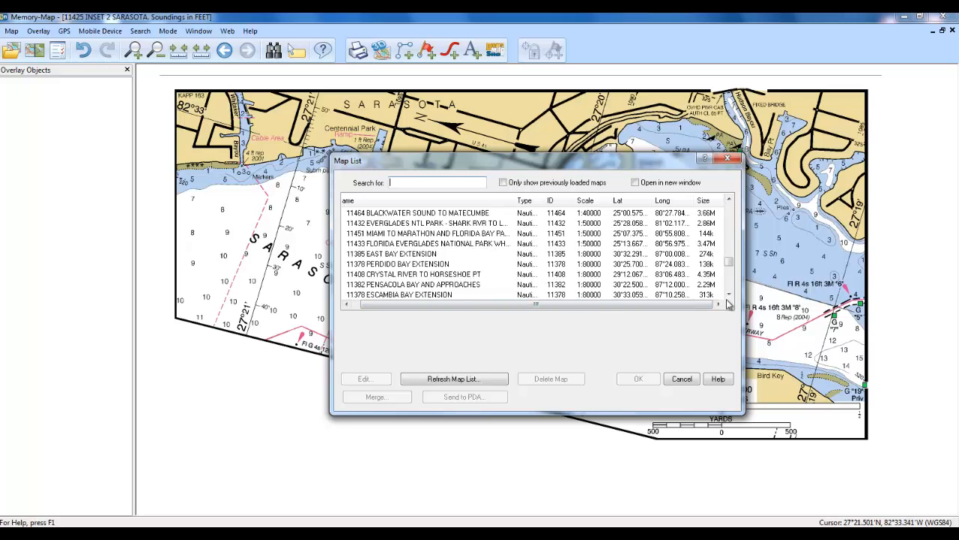
pyautogui.scroll(-3)
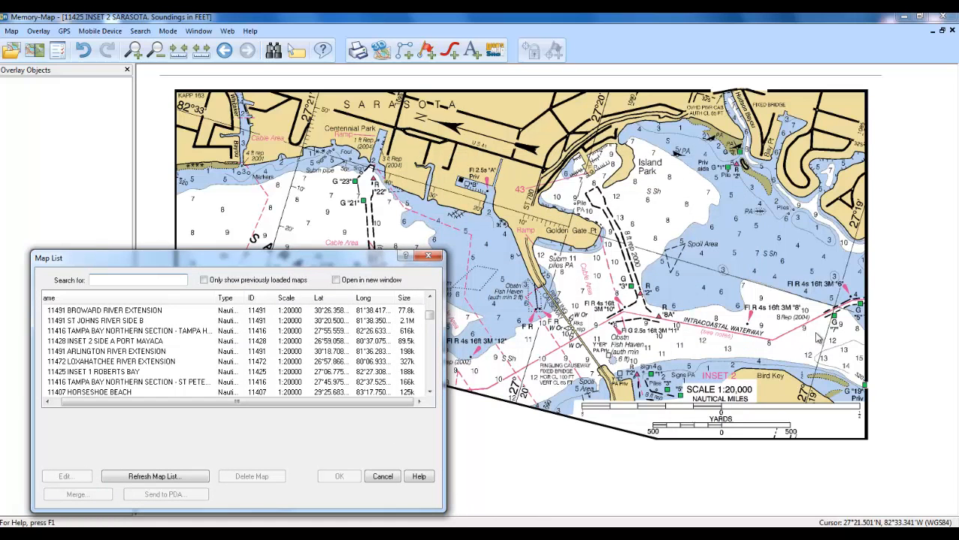
pyautogui.moveTo(750, 344)
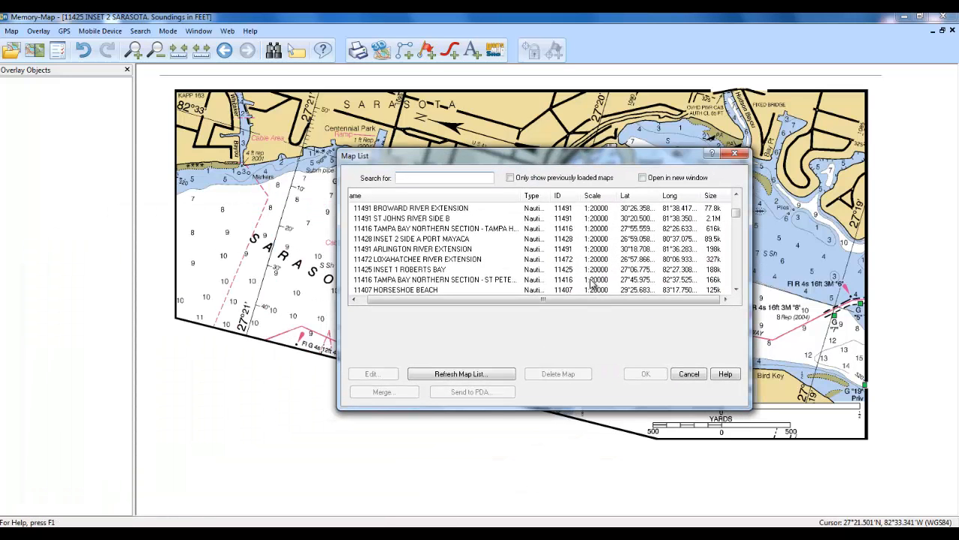
pyautogui.moveTo(602, 276)
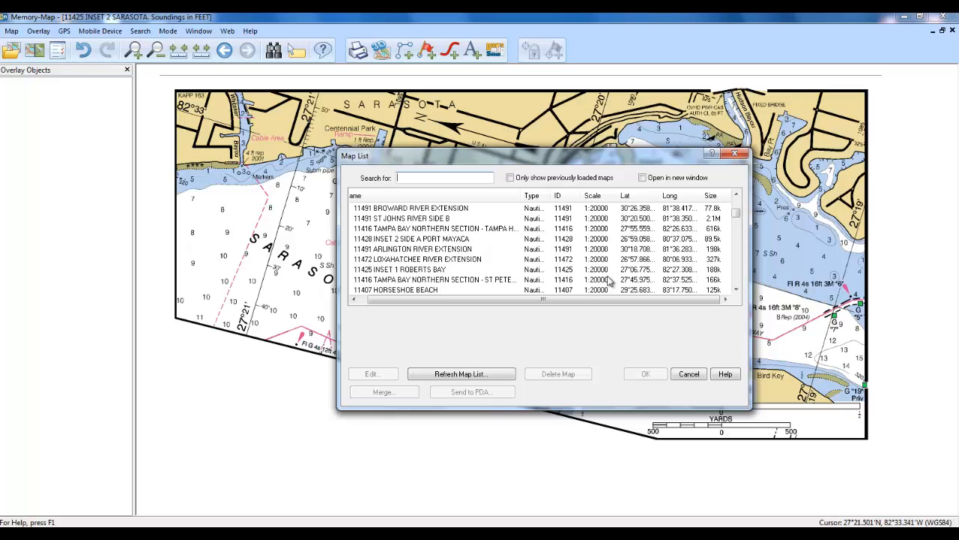
pyautogui.moveTo(607, 270)
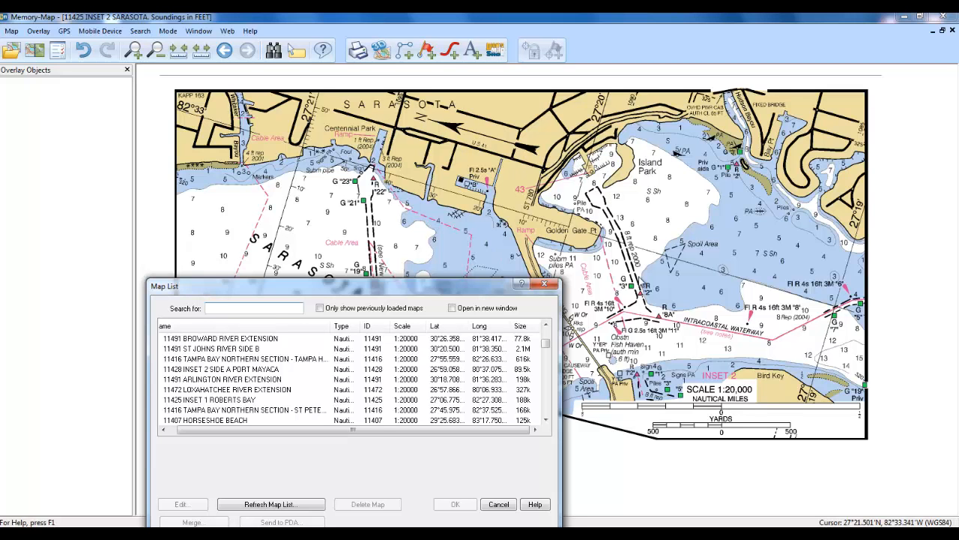
pyautogui.moveTo(898, 198)
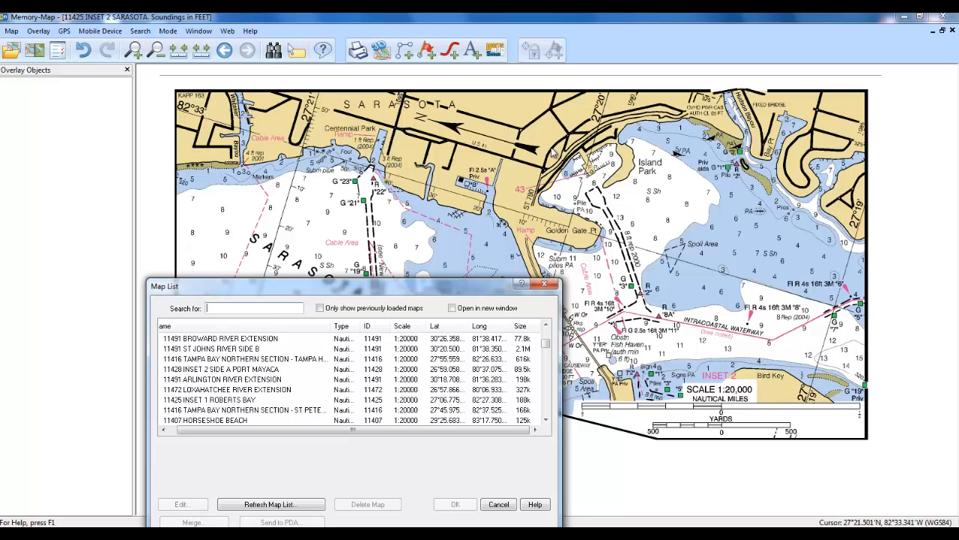
pyautogui.moveTo(188, 212)
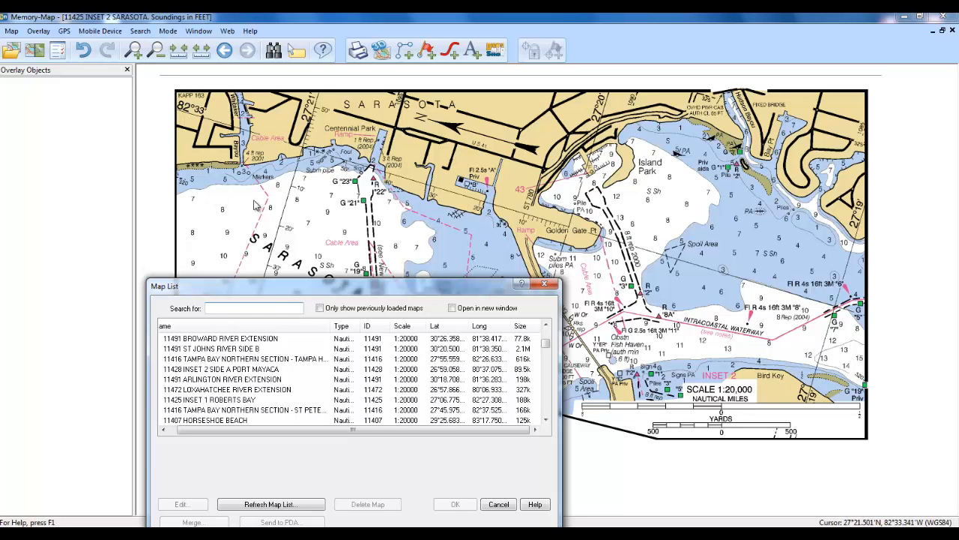
pyautogui.moveTo(838, 139)
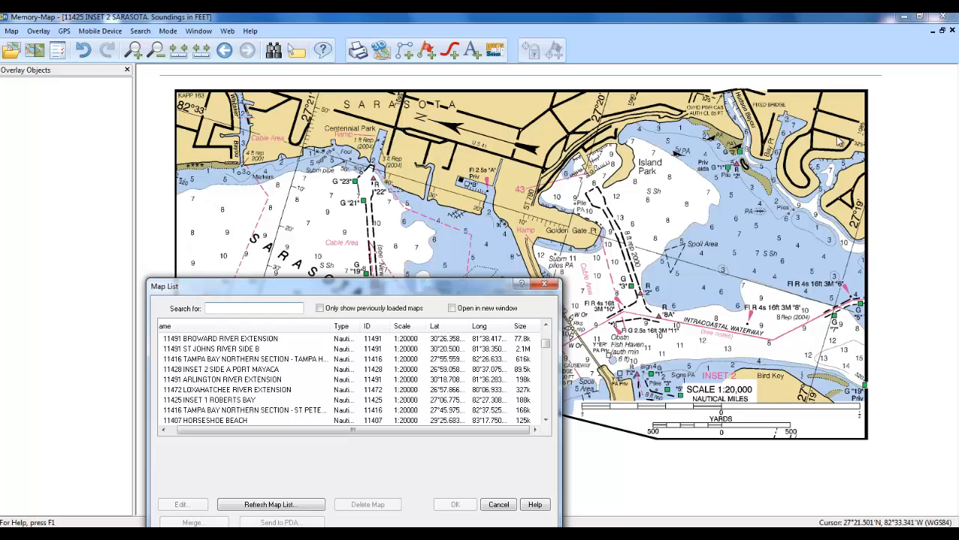
pyautogui.moveTo(474, 409)
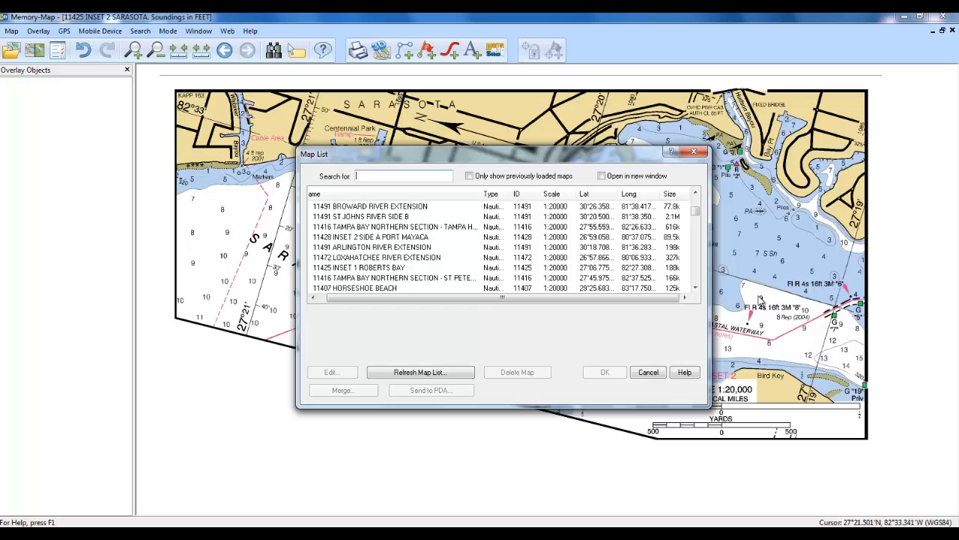
pyautogui.moveTo(736, 344)
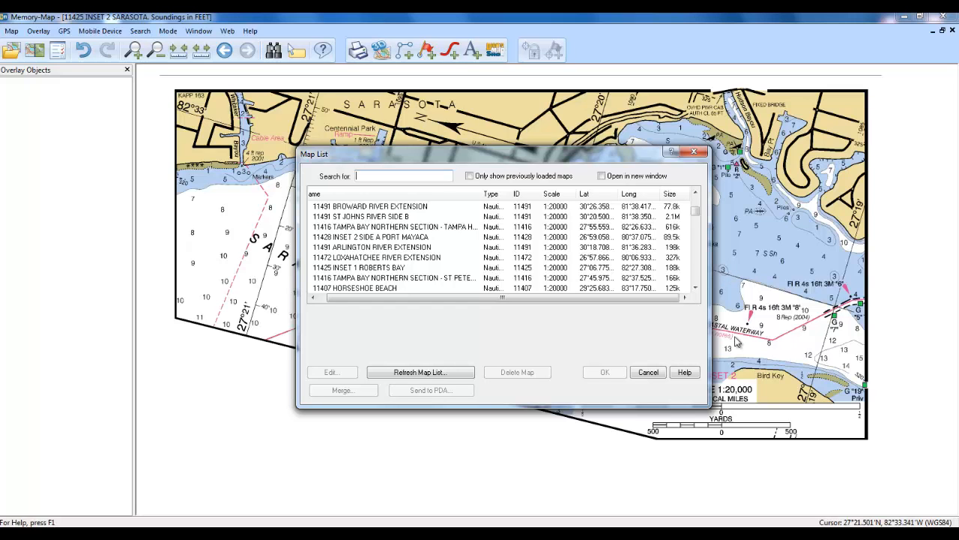